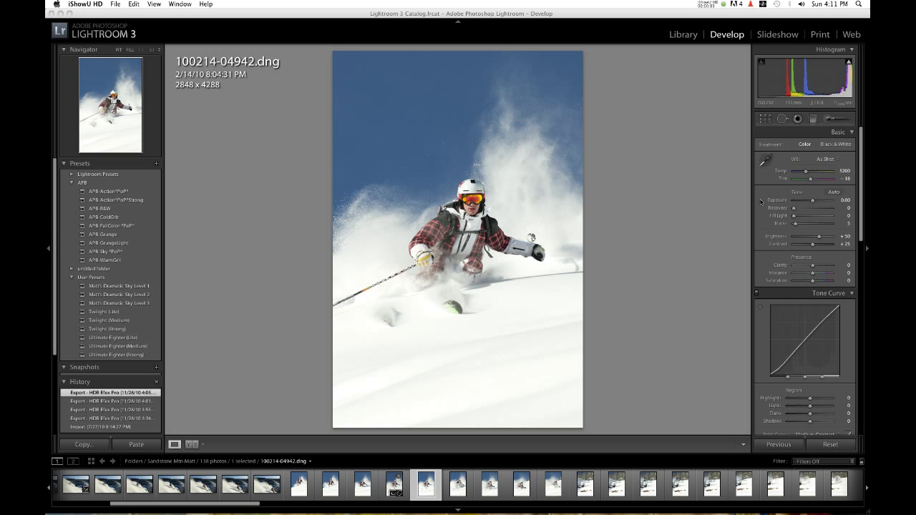
mouse_move(676, 303)
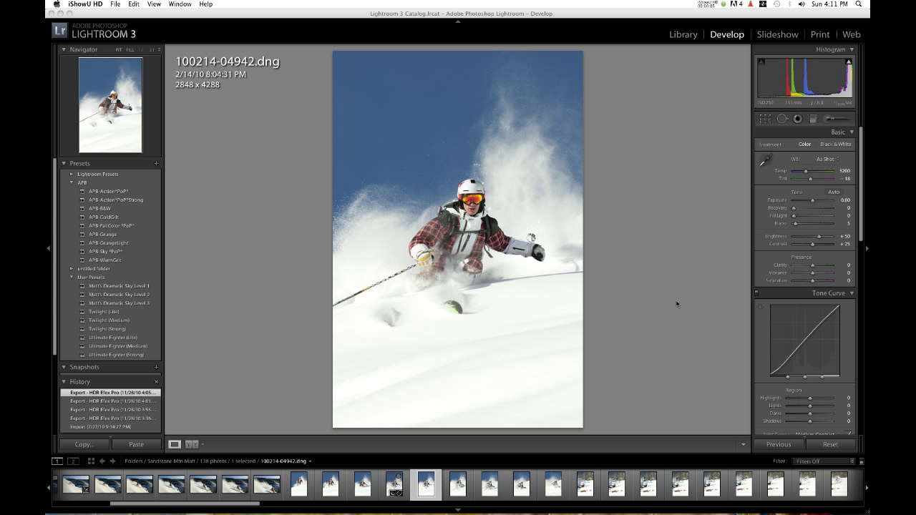
mouse_move(622, 338)
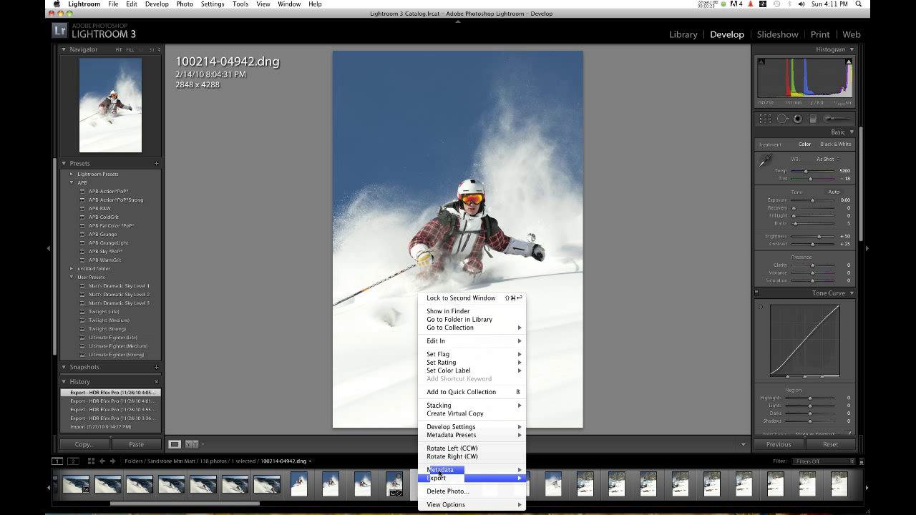
mouse_move(456, 414)
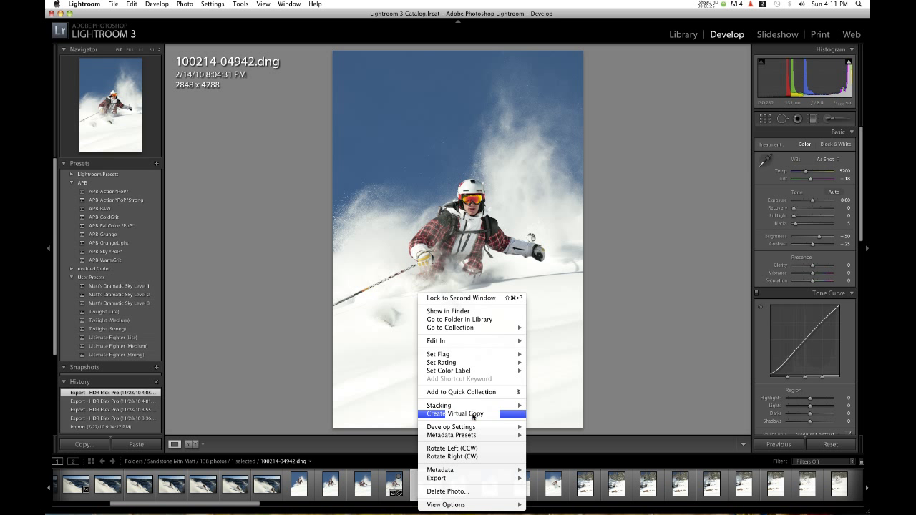
Create a virtual copy of the skier photo for the -0.50 exposure version.
left_click(464, 414)
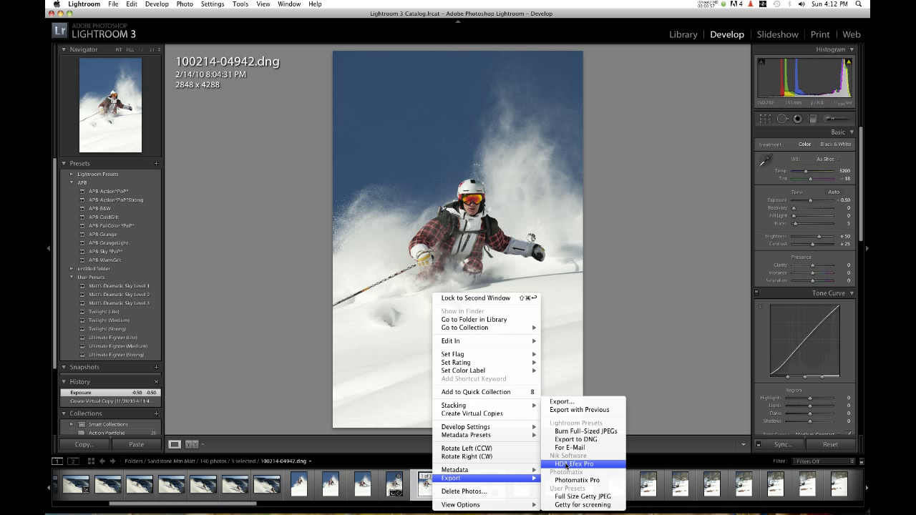
Export the three selected skier versions to HDR Efex Pro.
left_click(578, 463)
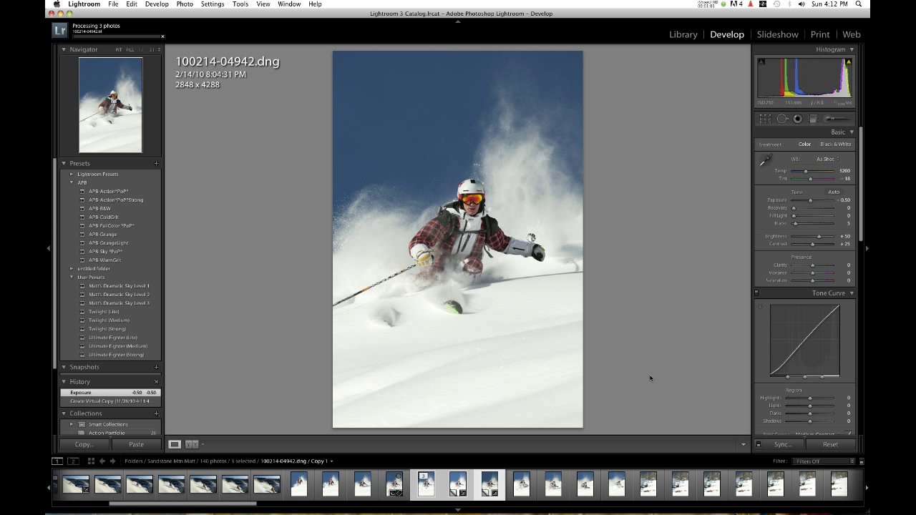
mouse_move(300, 197)
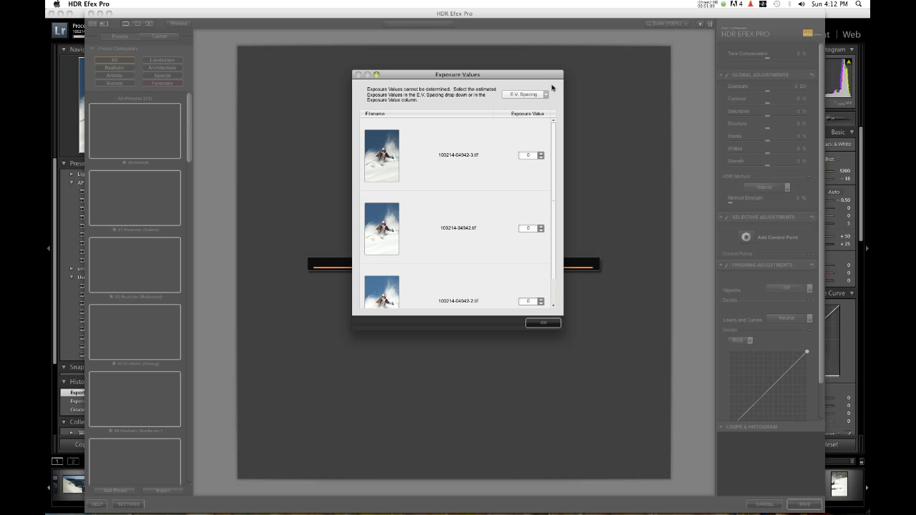
Lower the first copy's exposure value in the Exposure Values dialog and accept to start merging.
left_click_drag(457, 74, 453, 61)
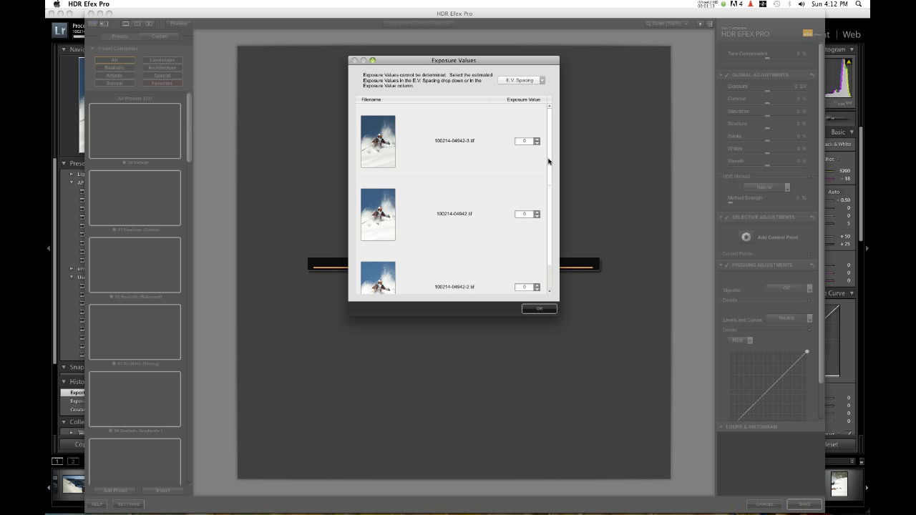
mouse_move(550, 156)
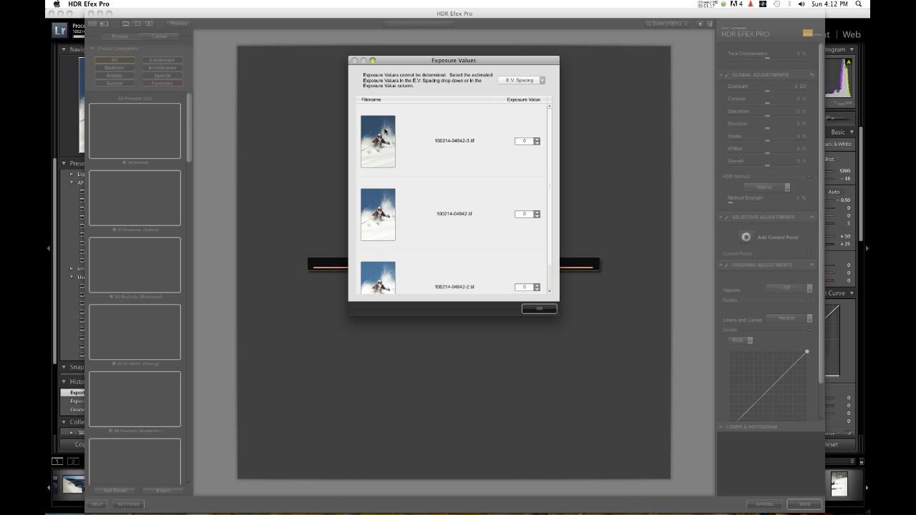
scroll("down", 3)
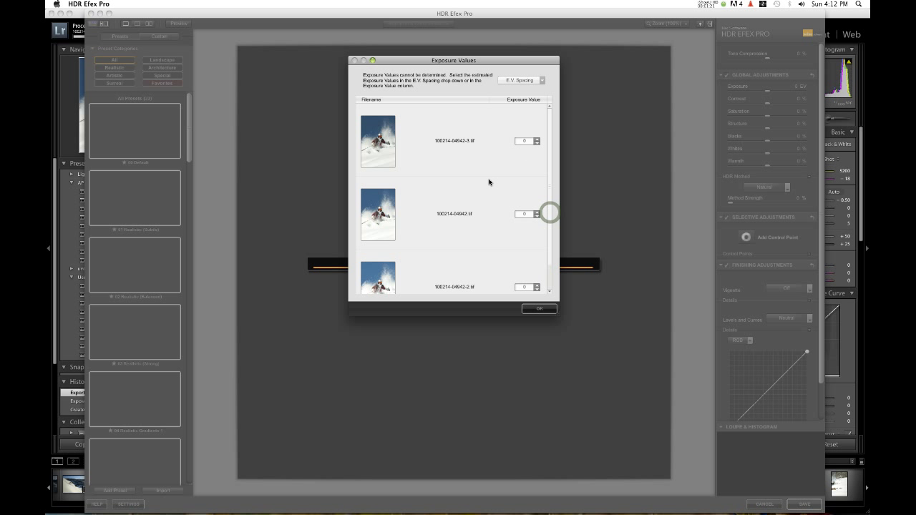
left_click(537, 144)
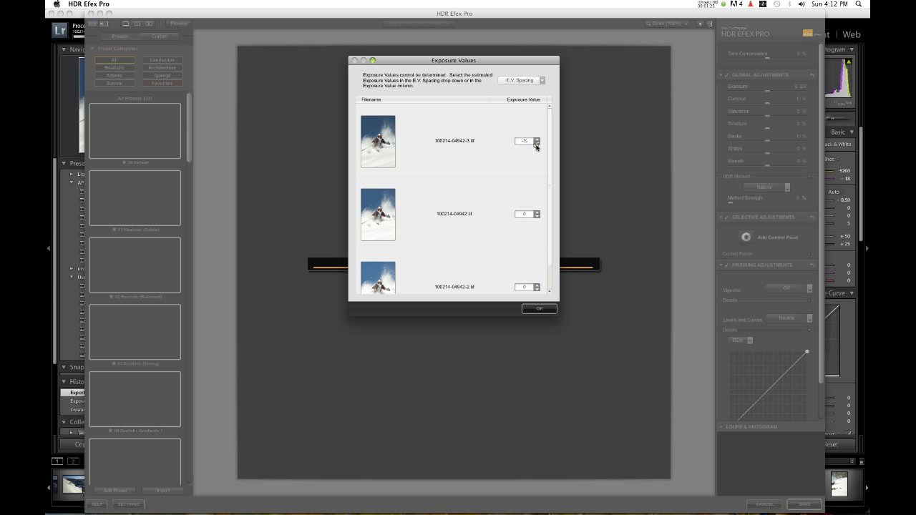
scroll("down", 3)
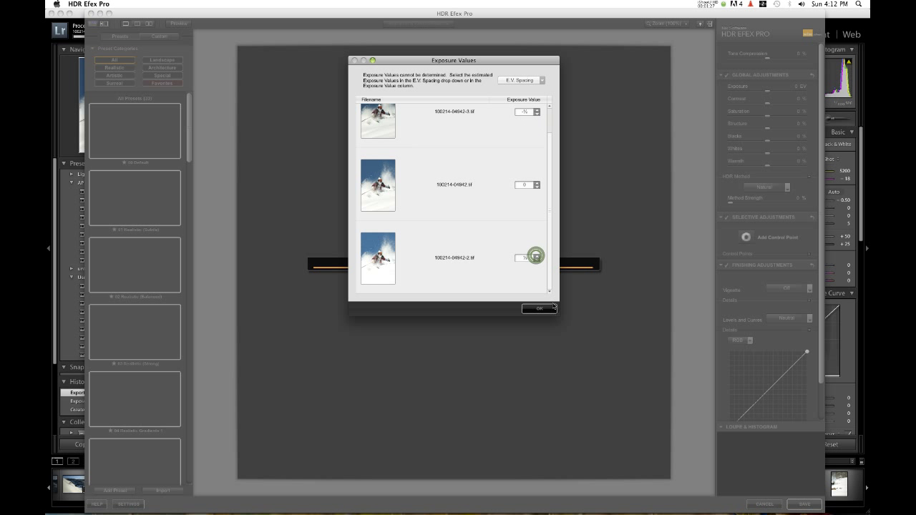
left_click(539, 308)
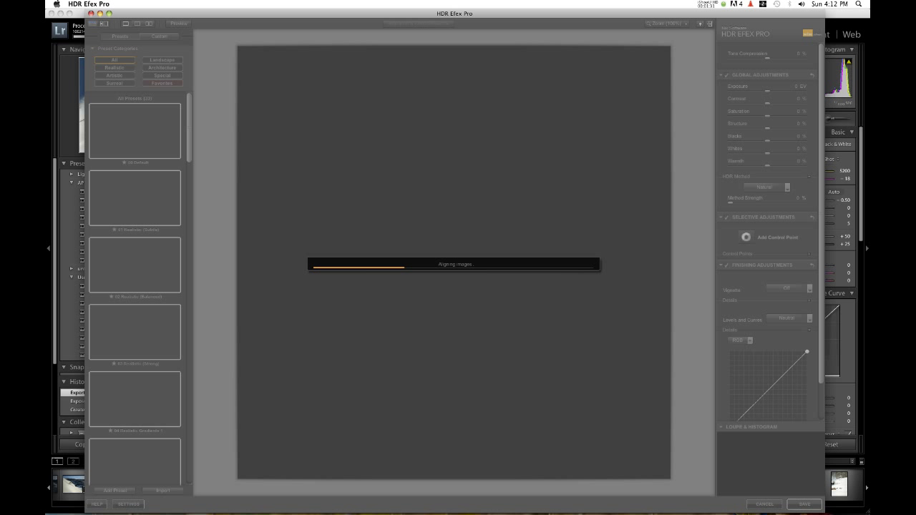
mouse_move(538, 310)
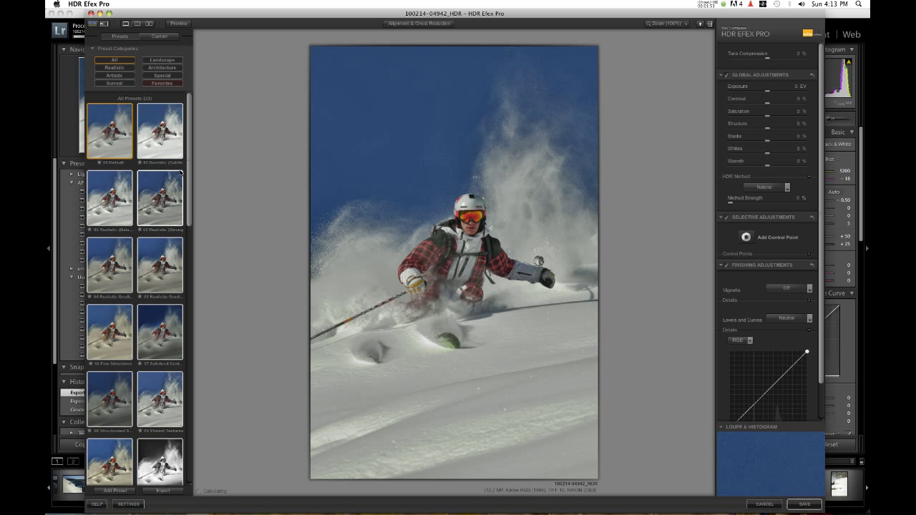
Try the realistic and black-and-white presets, settling on 01 Realistic (Subtle).
left_click(161, 130)
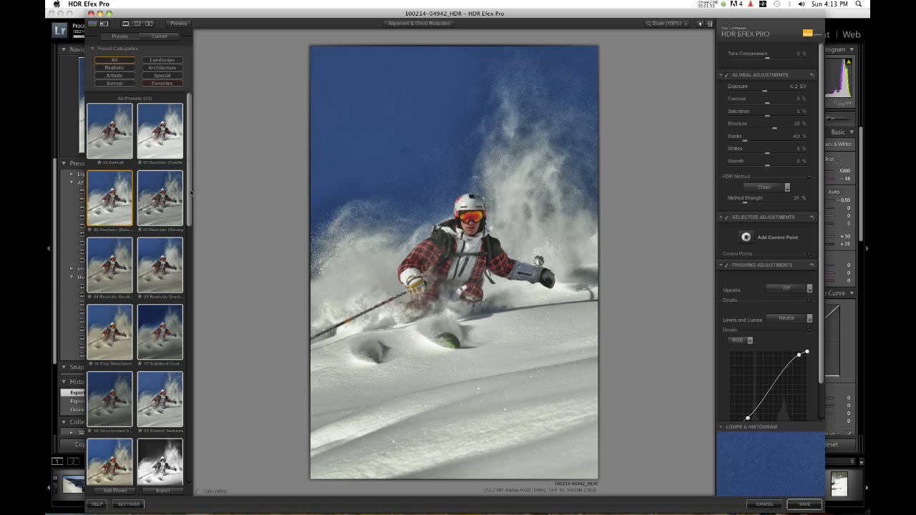
left_click(160, 129)
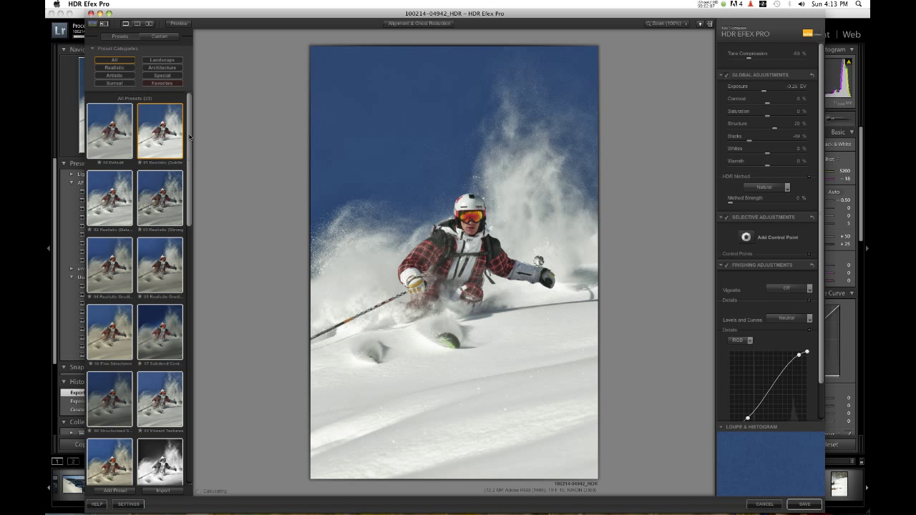
scroll("down", 3)
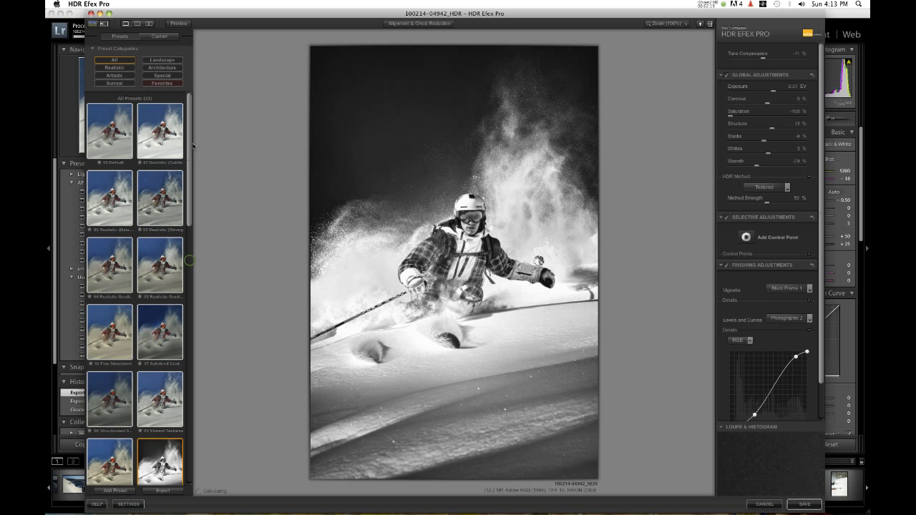
left_click(161, 131)
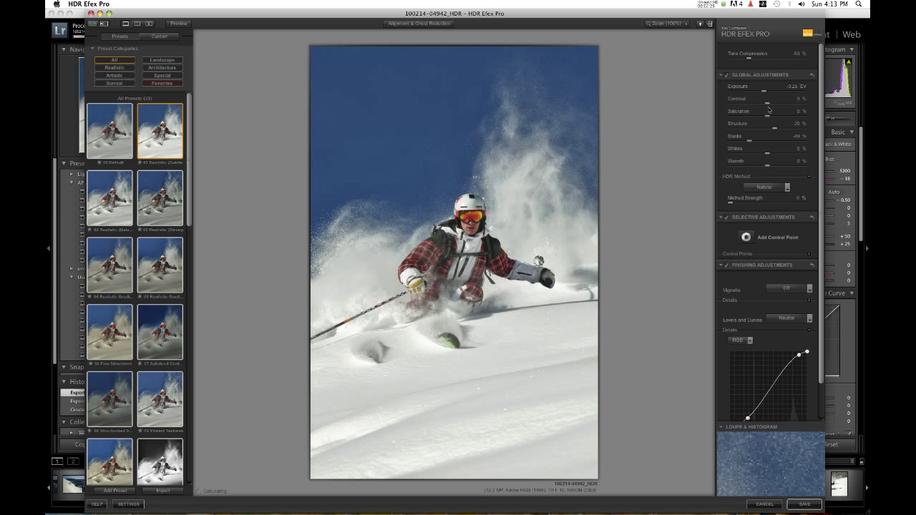
mouse_move(749, 62)
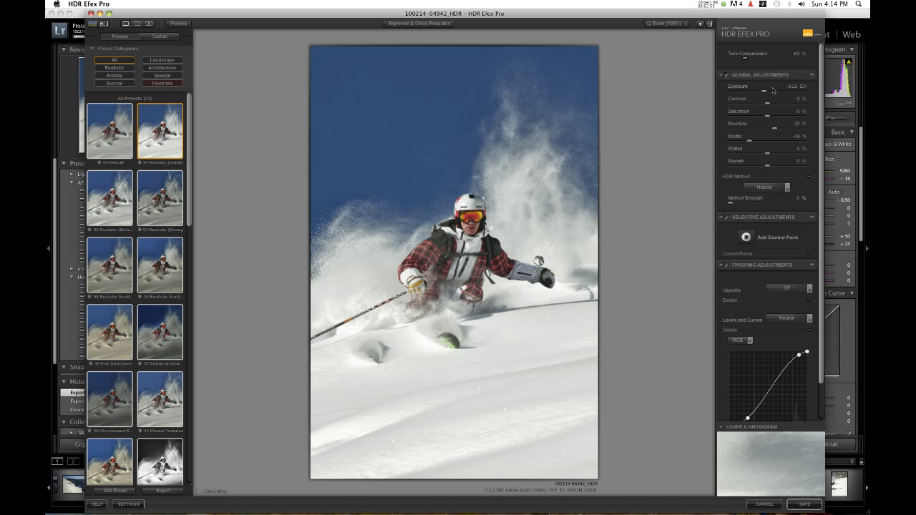
Brighten the exposure slightly and raise saturation to 5%.
left_click_drag(770, 91, 766, 91)
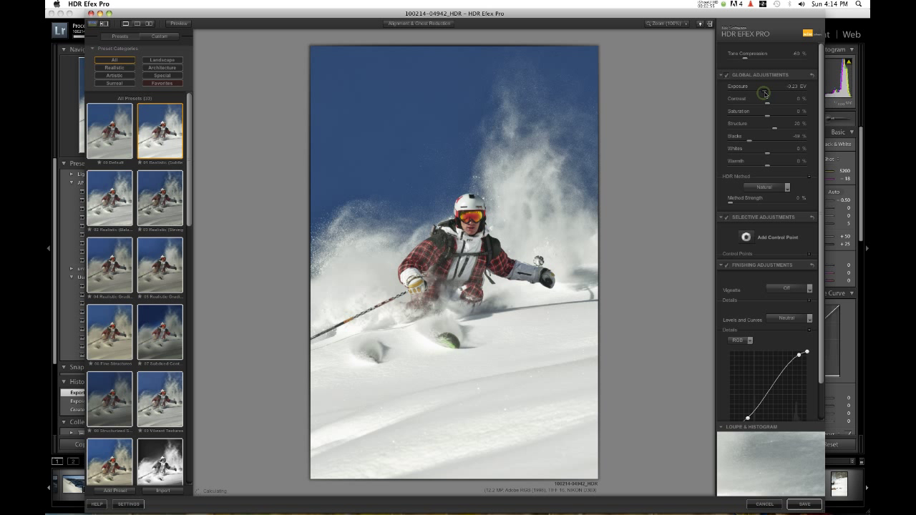
left_click_drag(756, 93, 759, 93)
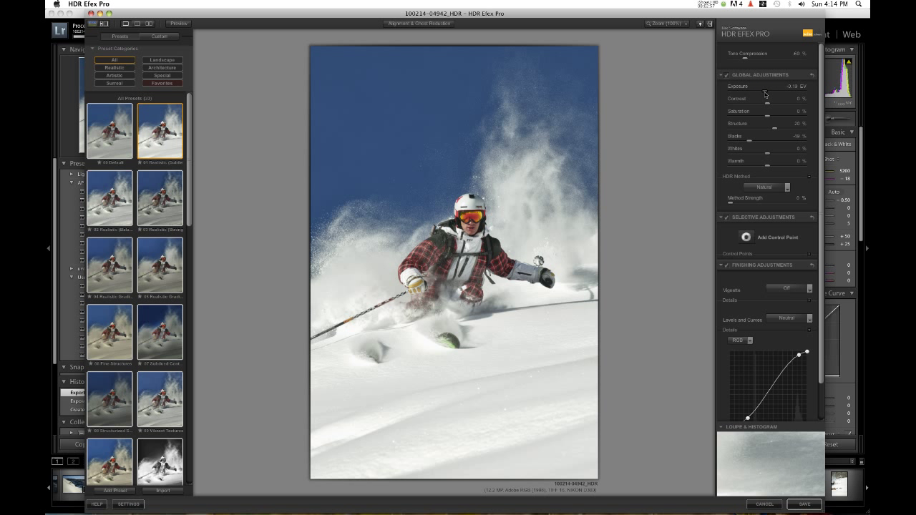
mouse_move(768, 107)
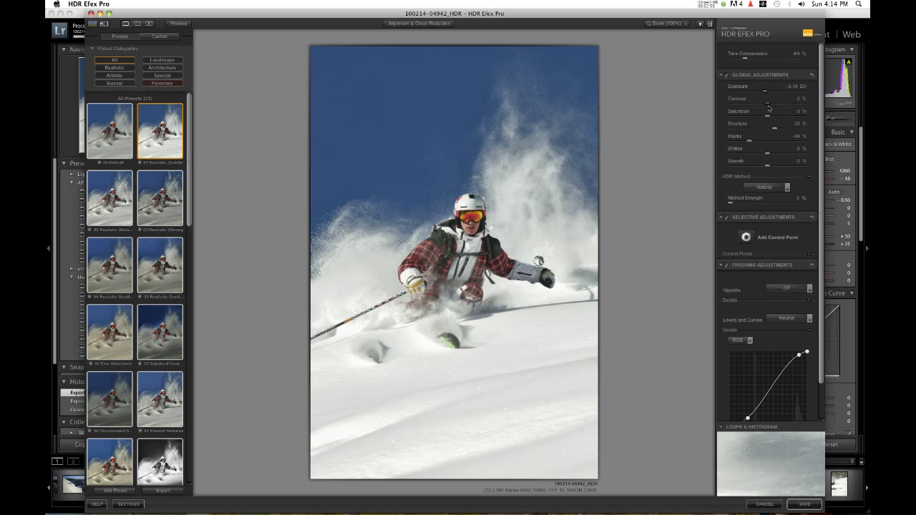
left_click_drag(756, 119, 767, 120)
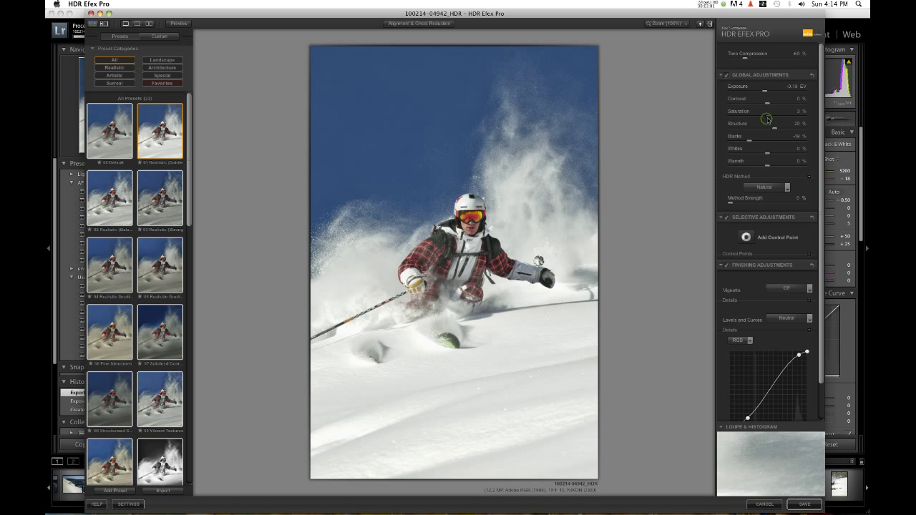
left_click_drag(768, 119, 770, 131)
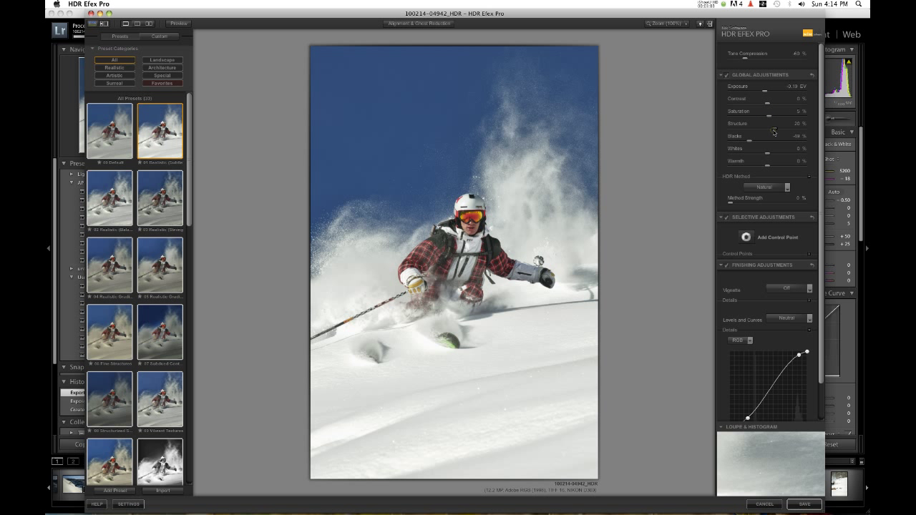
Set structure to 15%, whites to 4% and warmth to 8%.
left_click_drag(777, 131, 772, 131)
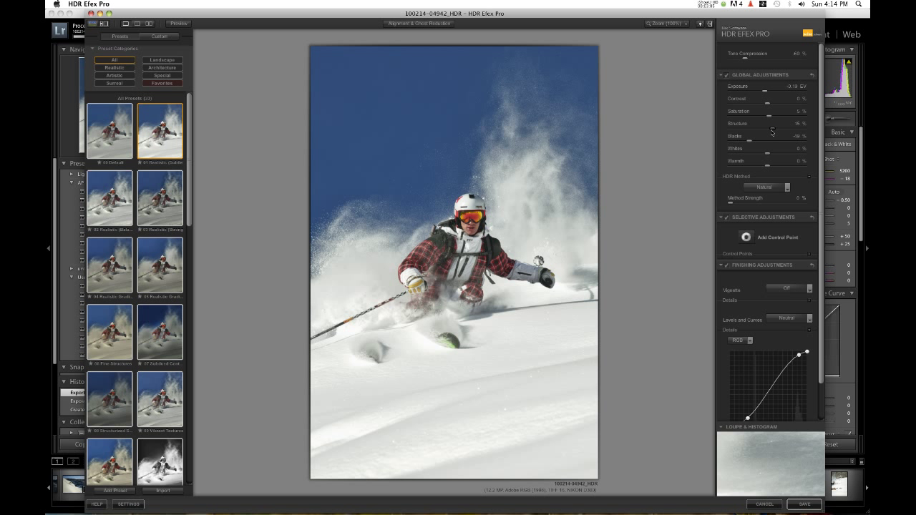
mouse_move(750, 144)
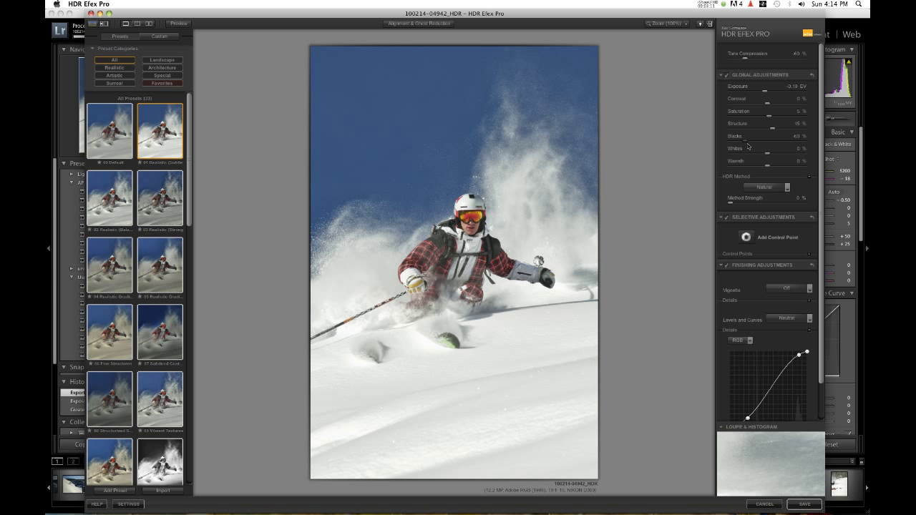
mouse_move(767, 158)
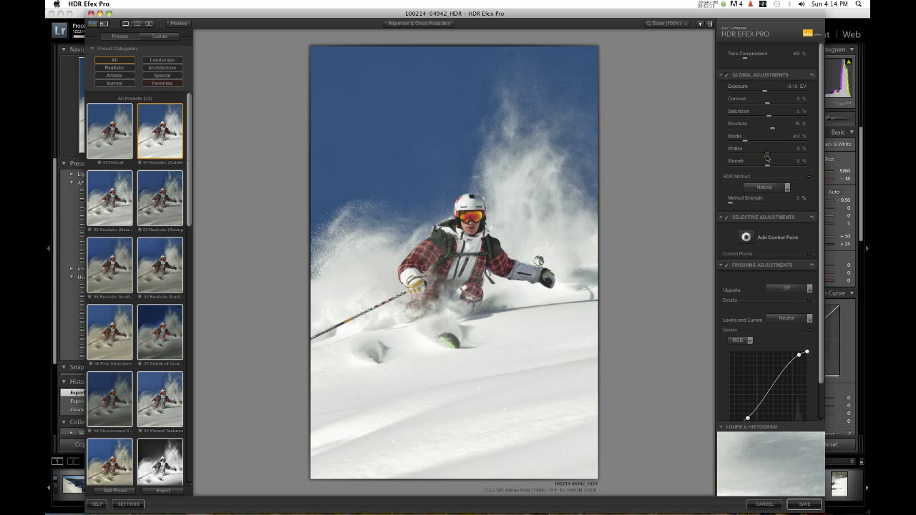
left_click_drag(770, 156, 773, 156)
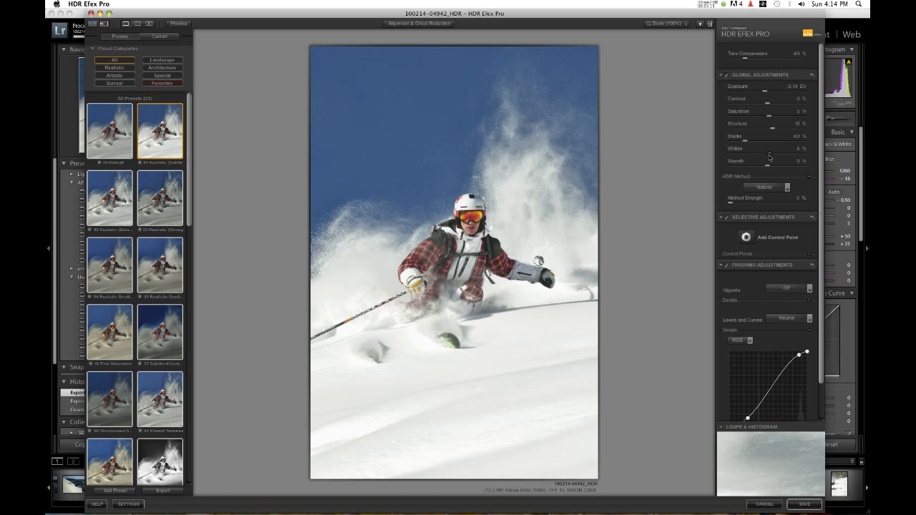
left_click_drag(780, 148, 771, 148)
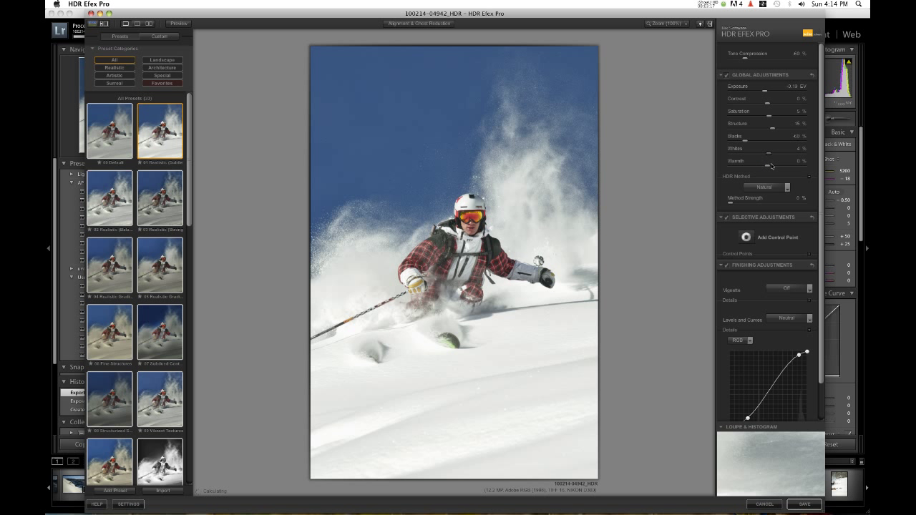
left_click_drag(758, 166, 767, 166)
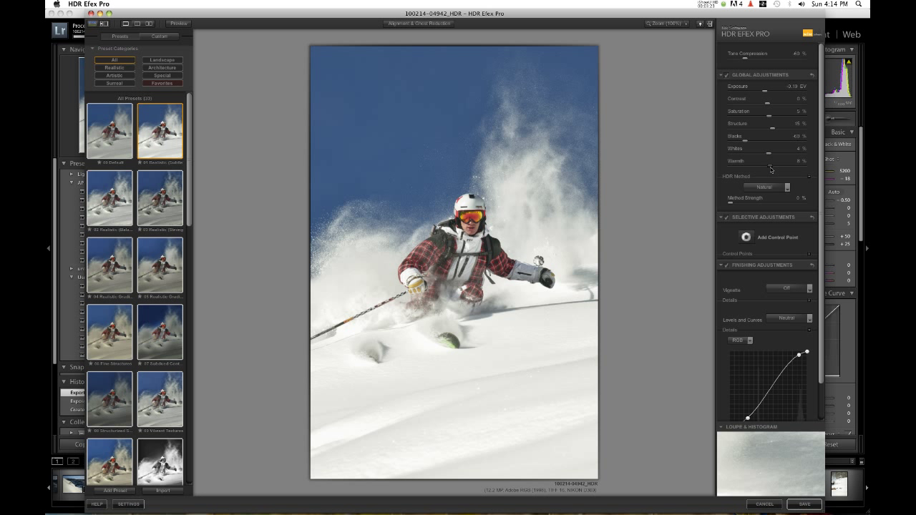
mouse_move(749, 222)
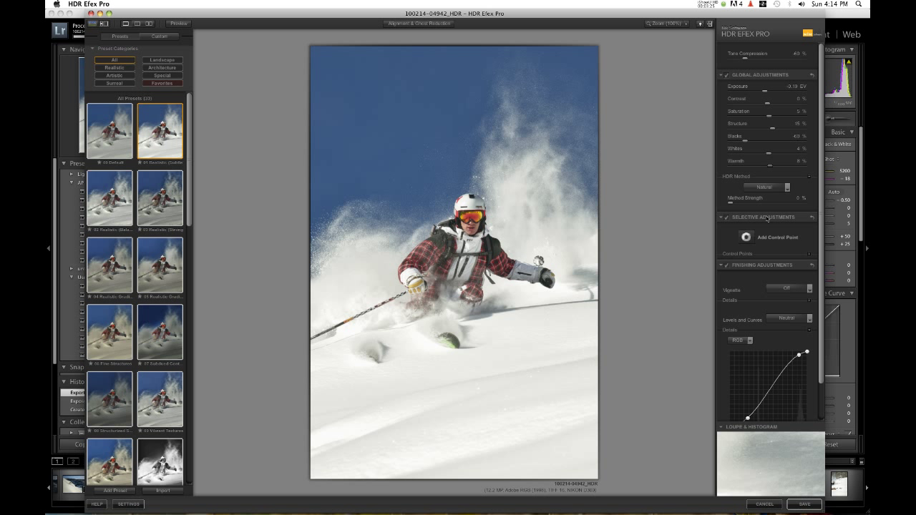
Keep Natural as the HDR method and adjust its Method Strength.
left_click(767, 187)
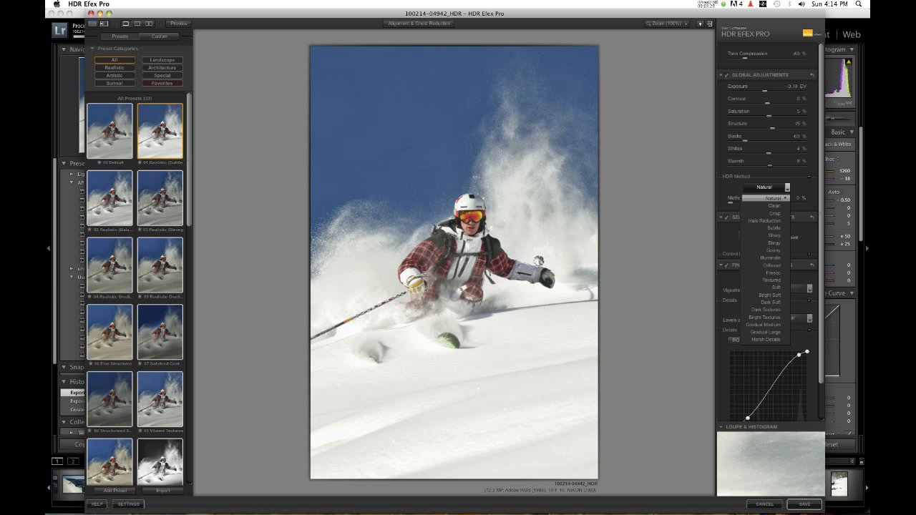
mouse_move(774, 206)
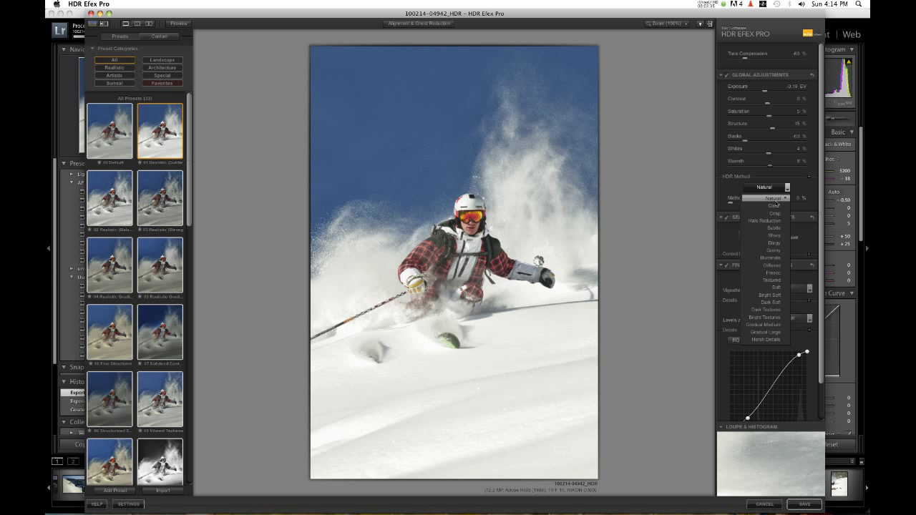
left_click(772, 198)
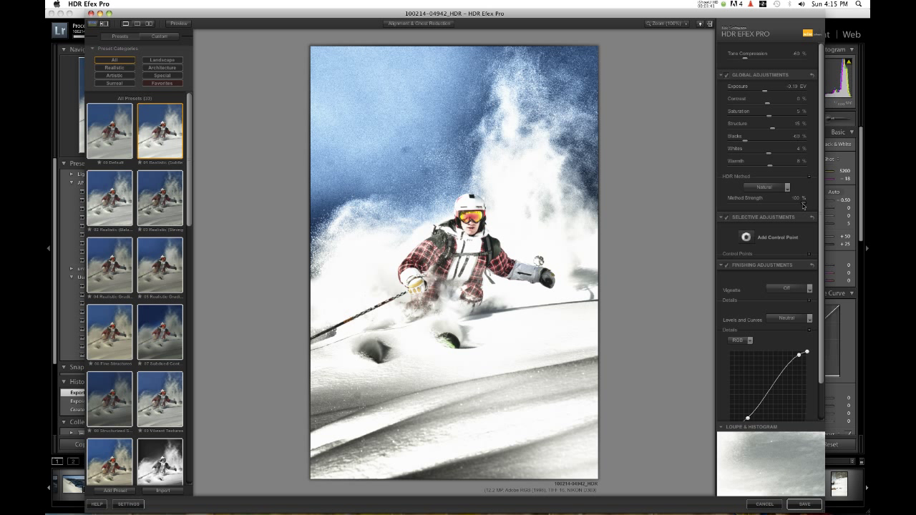
left_click_drag(803, 206, 748, 205)
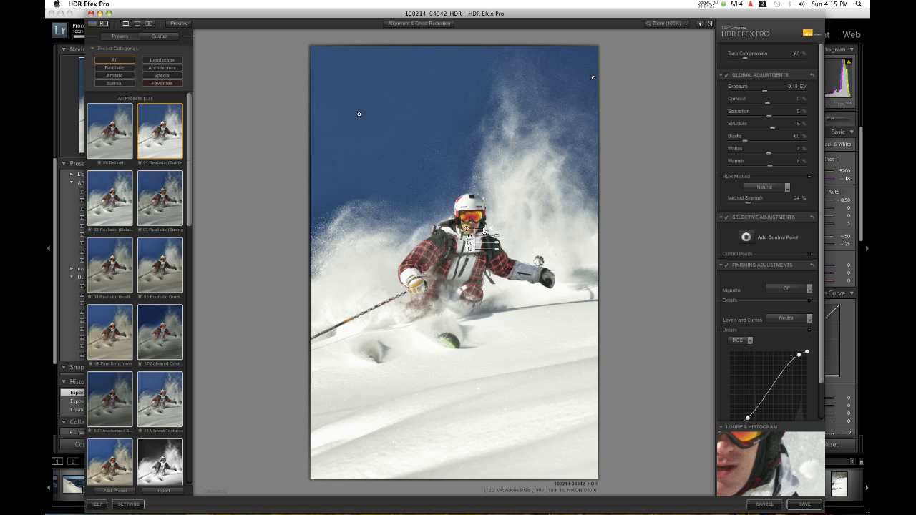
Add a point to the Levels and Curves tone curve.
left_click(468, 231)
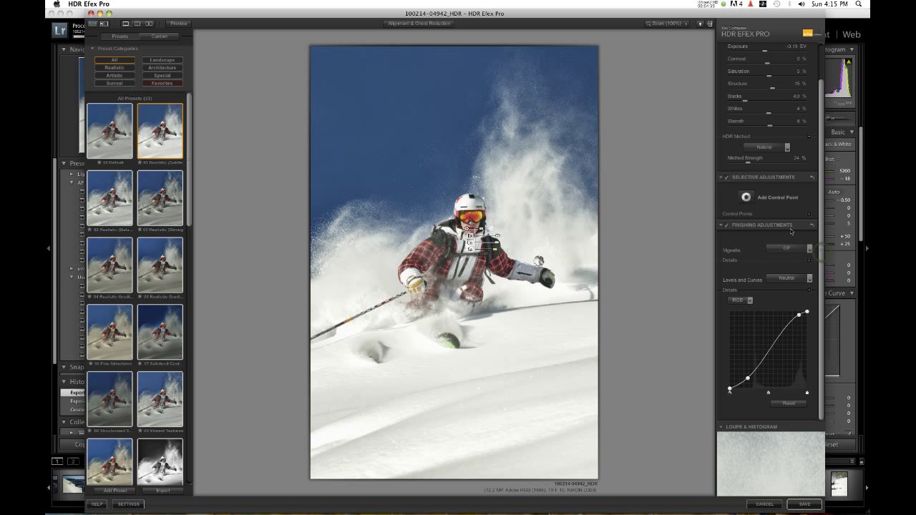
left_click(786, 250)
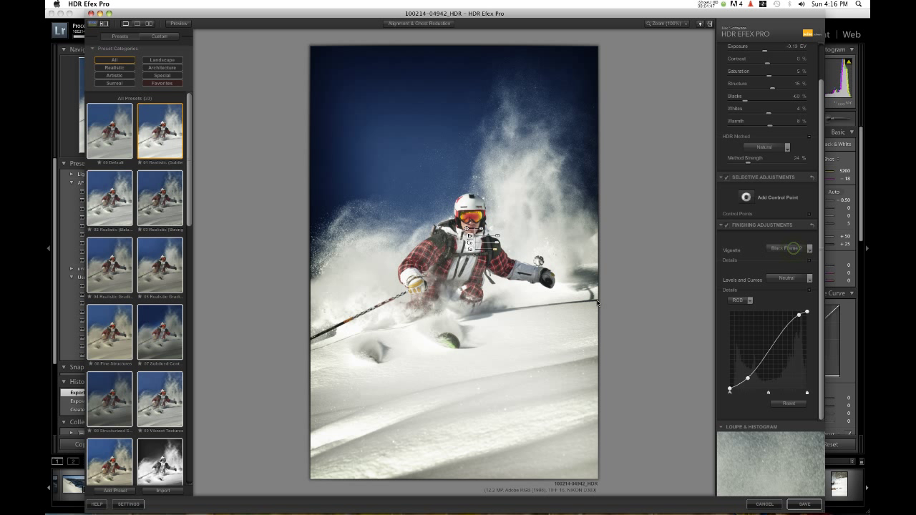
left_click(785, 248)
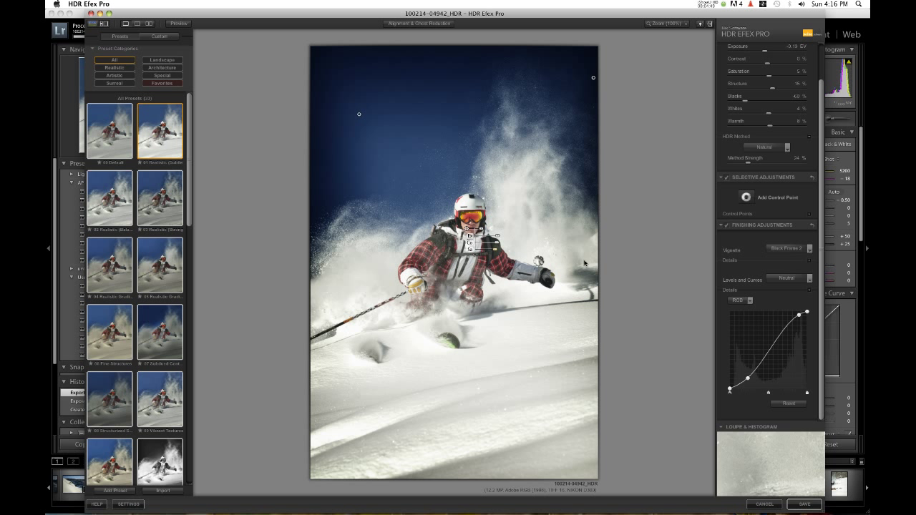
left_click(787, 249)
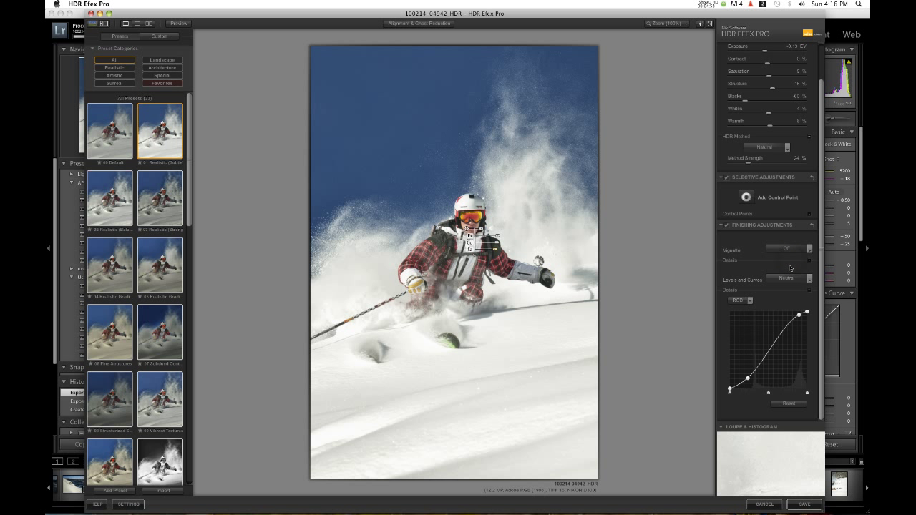
left_click(790, 278)
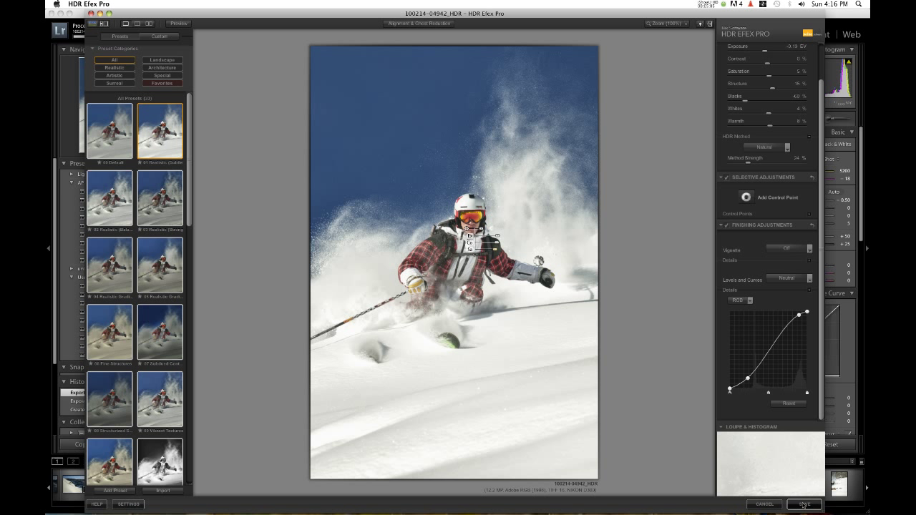
left_click(805, 505)
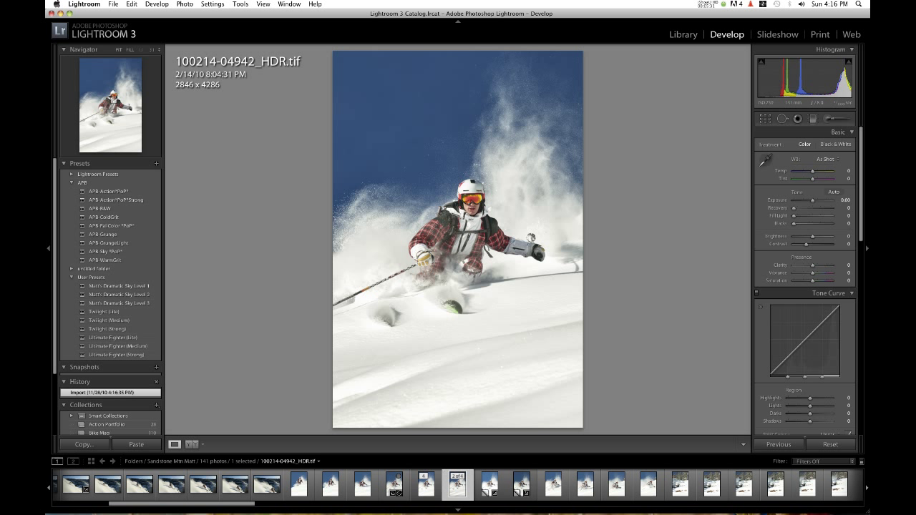
mouse_move(457, 492)
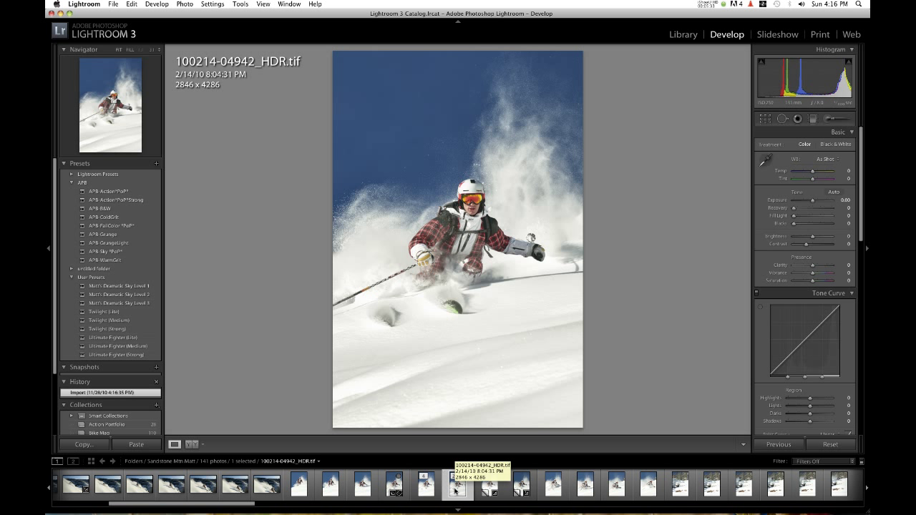